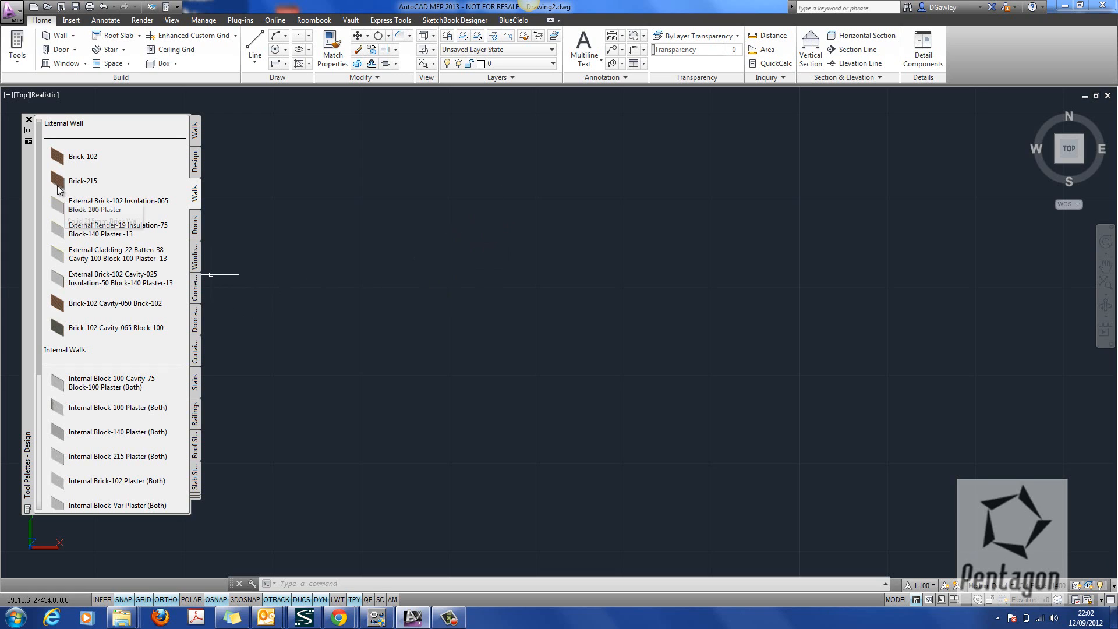
Start a Brick-215 wall from the Walls tool palette.
click(83, 181)
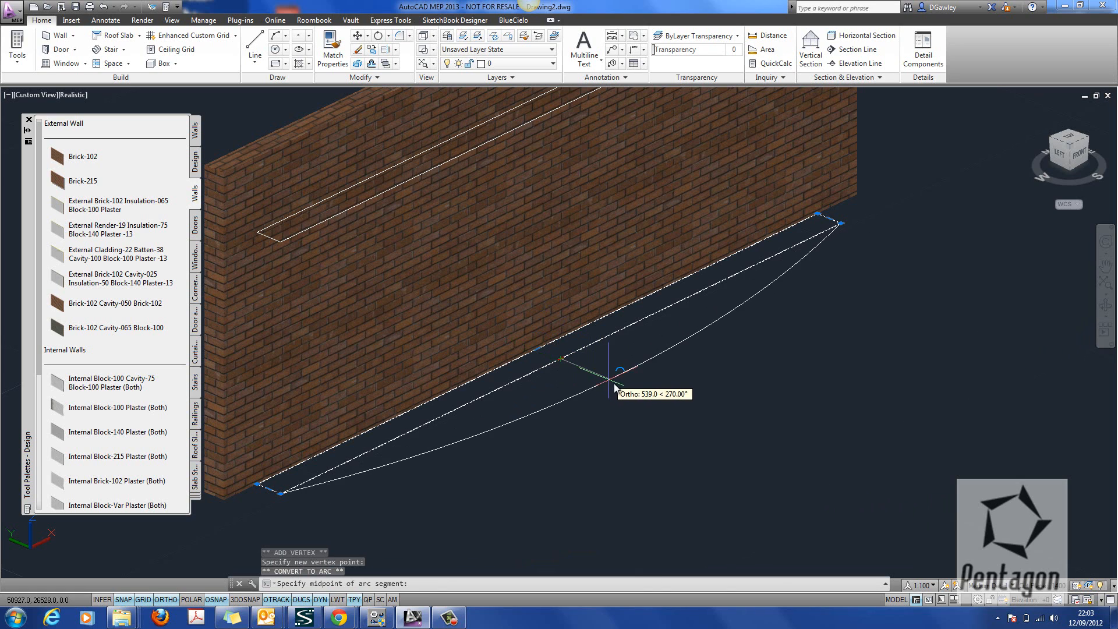
mouse_move(590, 380)
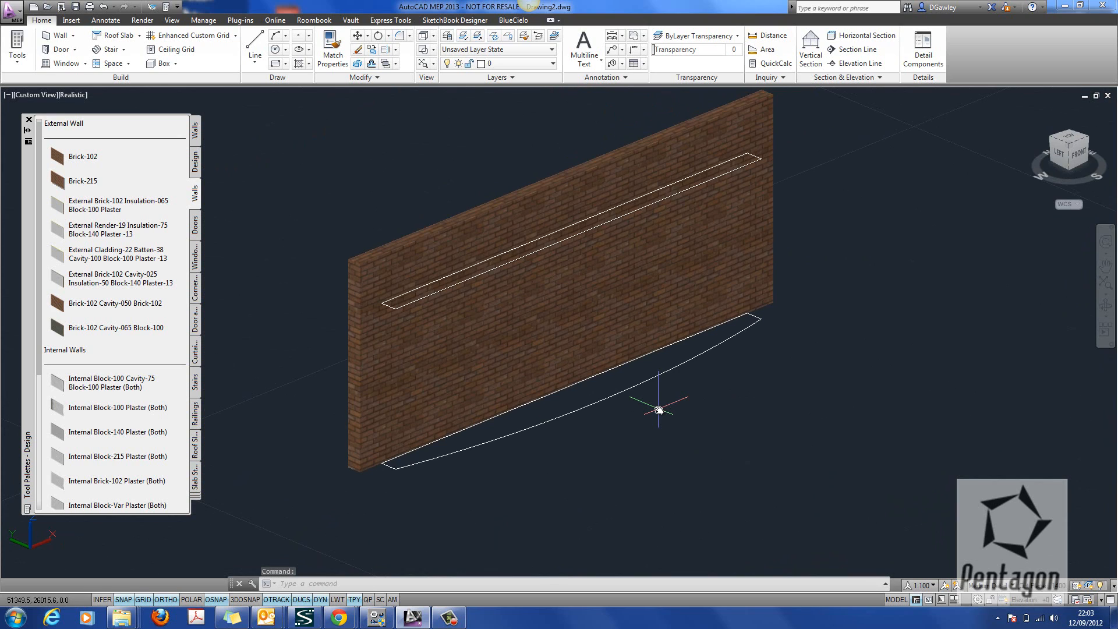
Loft the two profiles as cross sections only and set the loft to Smooth Fit.
text(LOFT Select cross sections in lofting order or [POint Join multiple edges MOde]:)
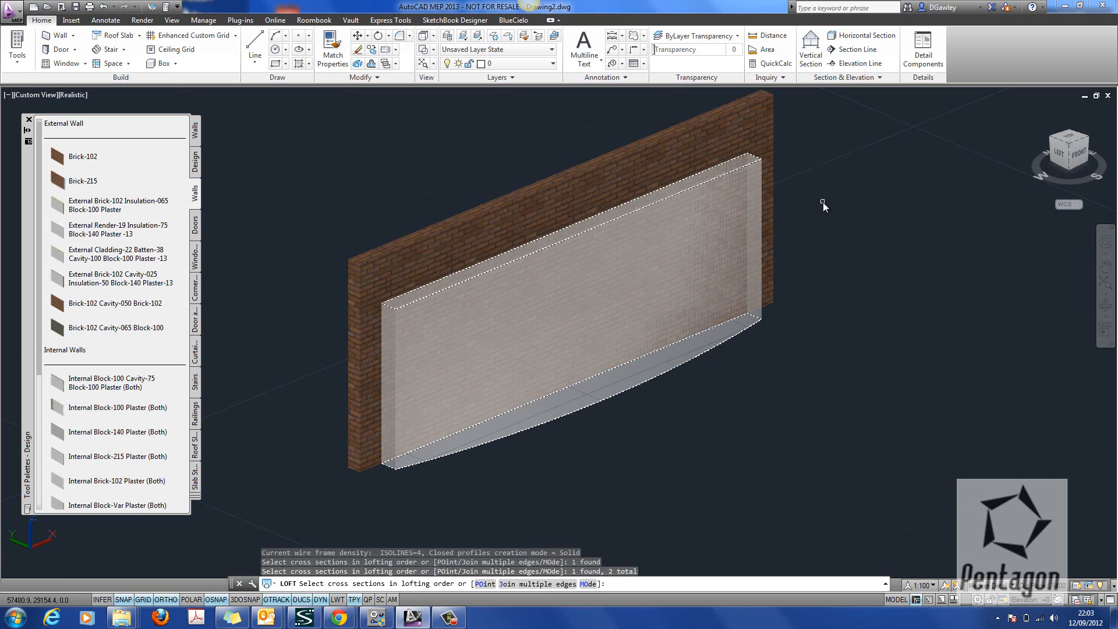
right_click(823, 206)
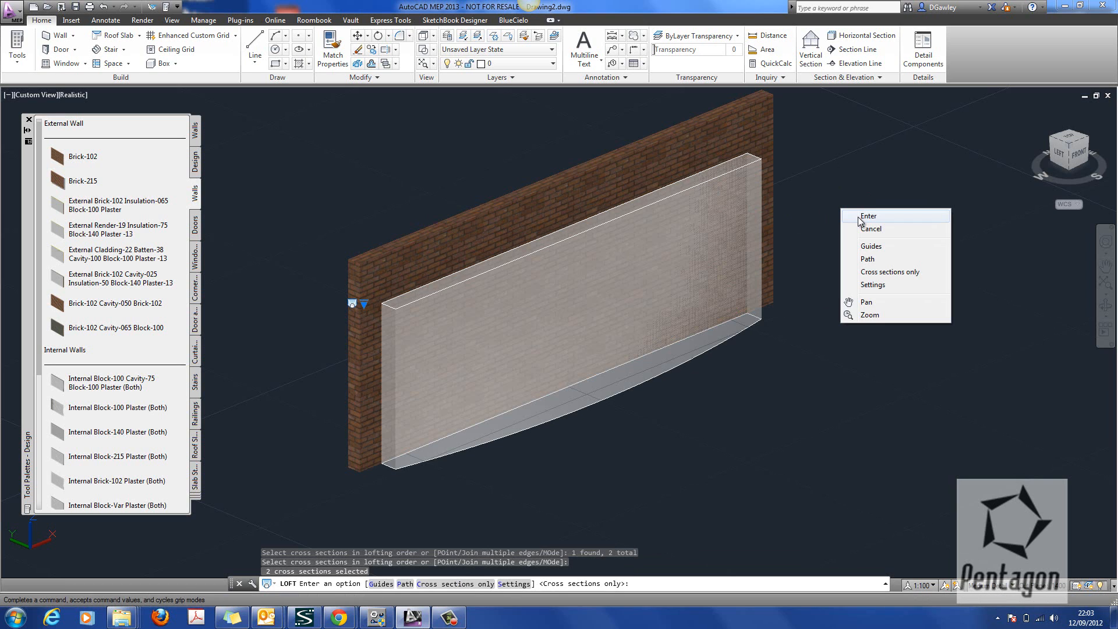
click(866, 215)
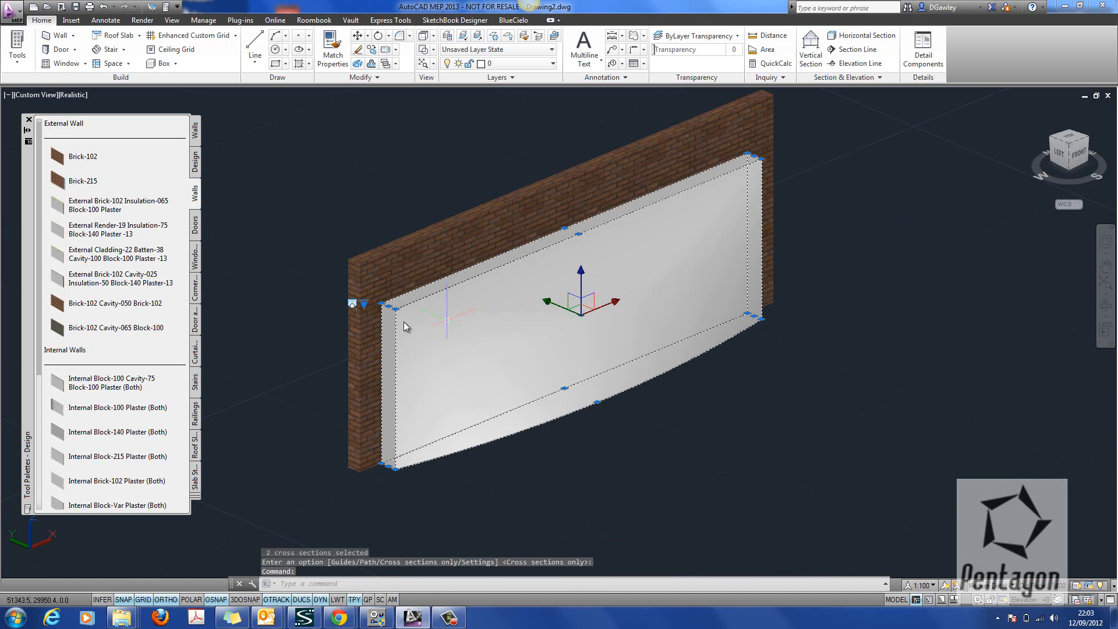
click(363, 304)
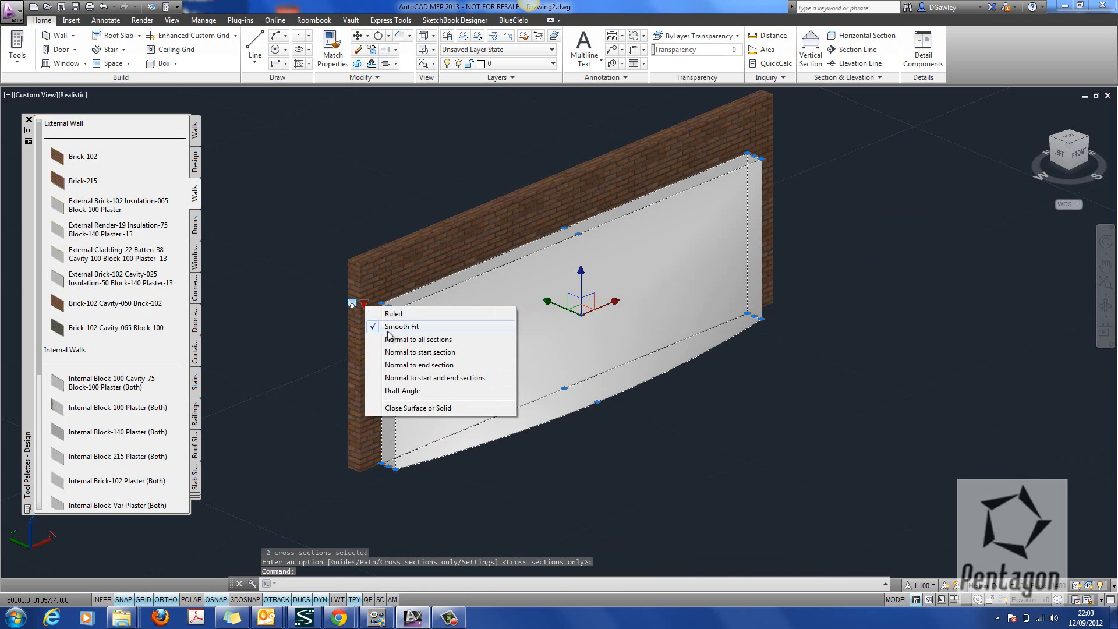
click(402, 326)
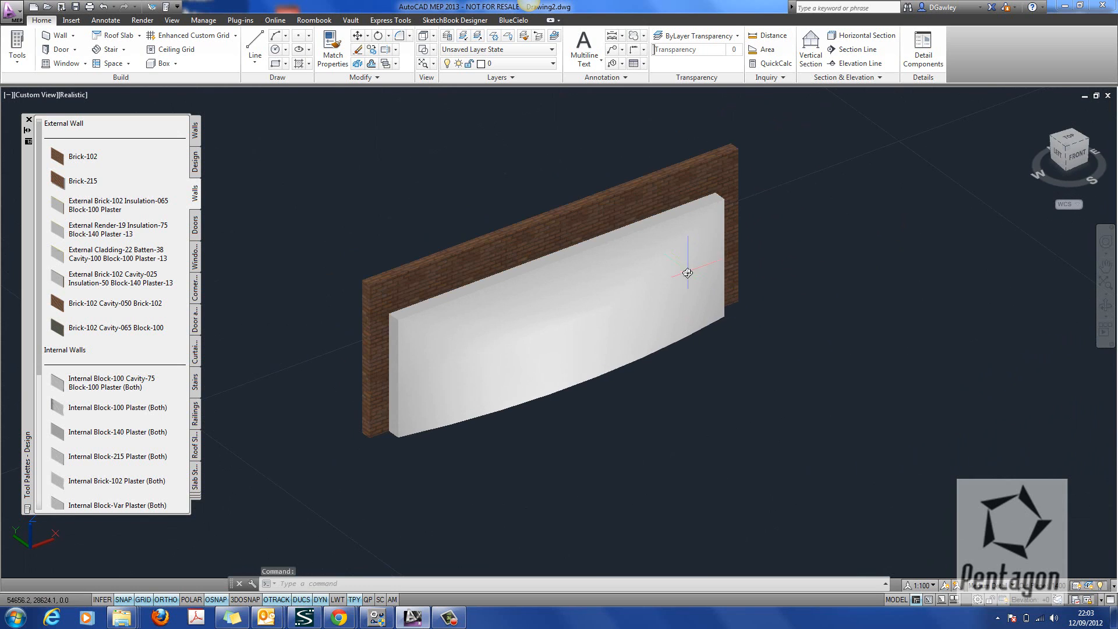
Select the wall and pick the lofted solid via Body Modifiers > Add.
click(687, 273)
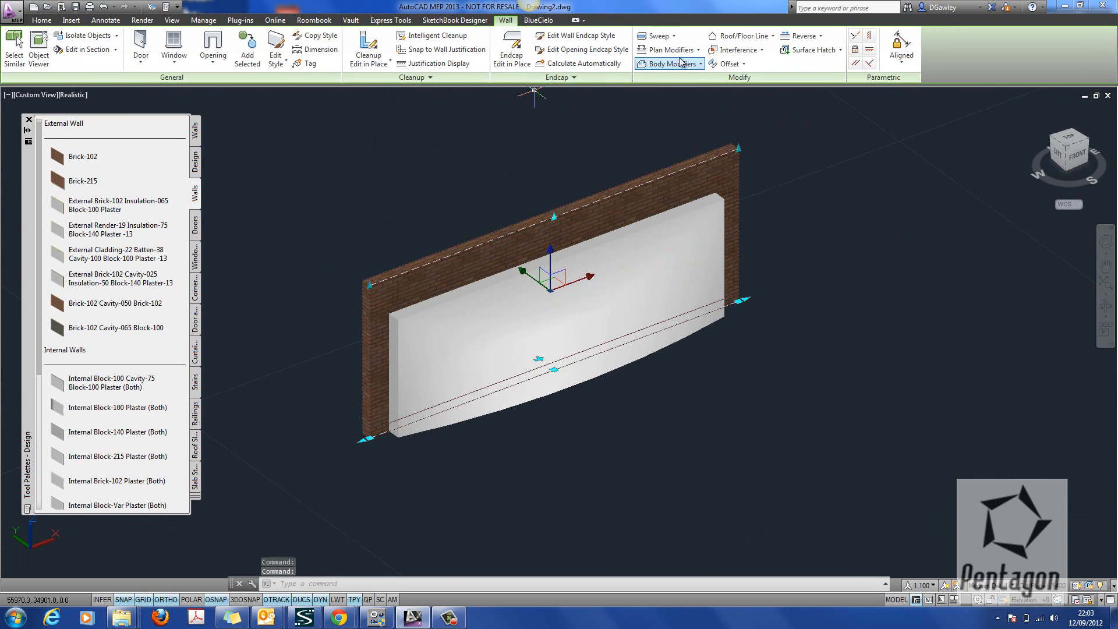
mouse_move(706, 68)
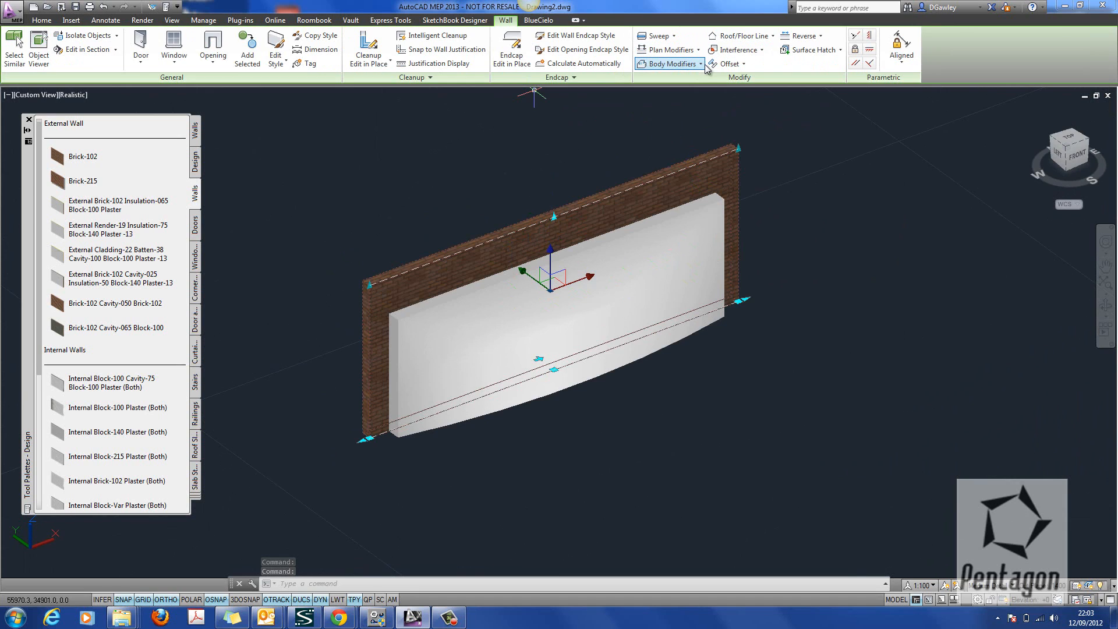
click(668, 63)
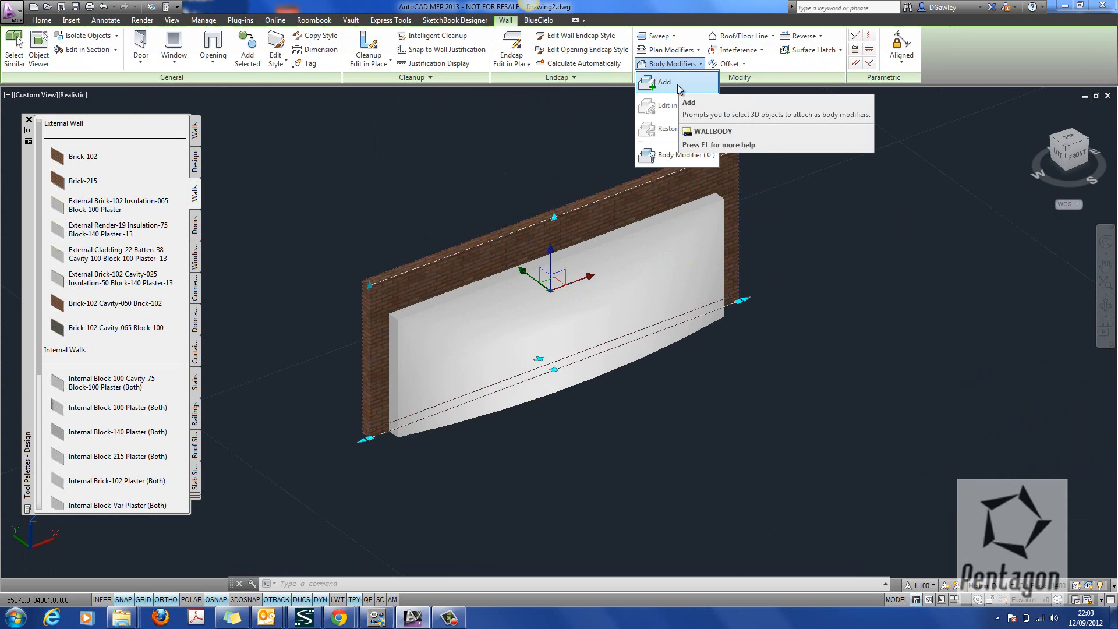
click(663, 82)
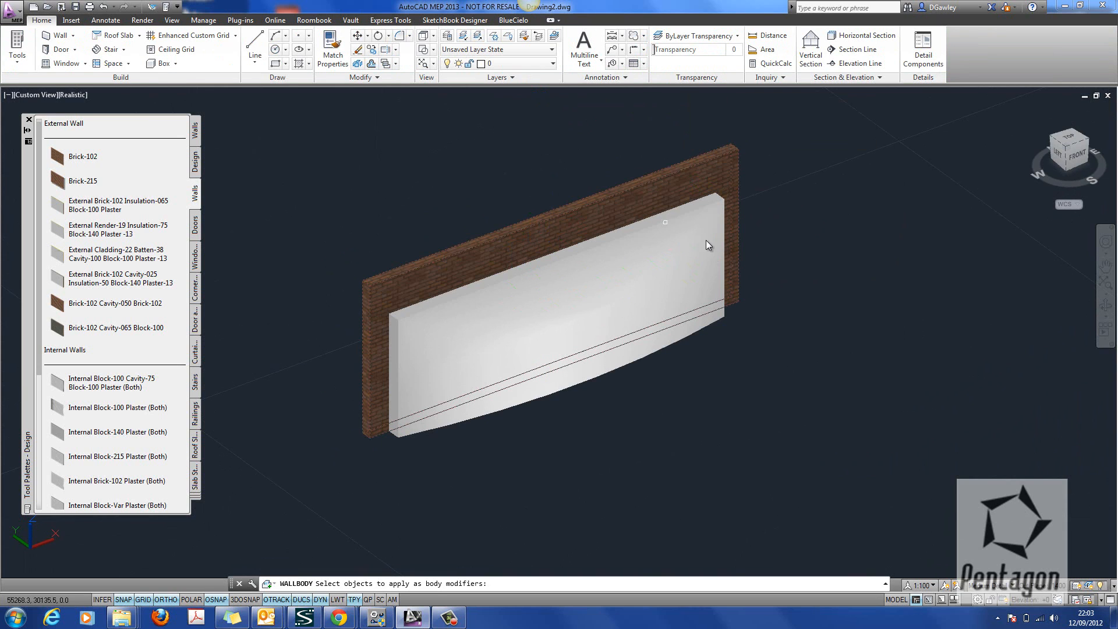
click(705, 243)
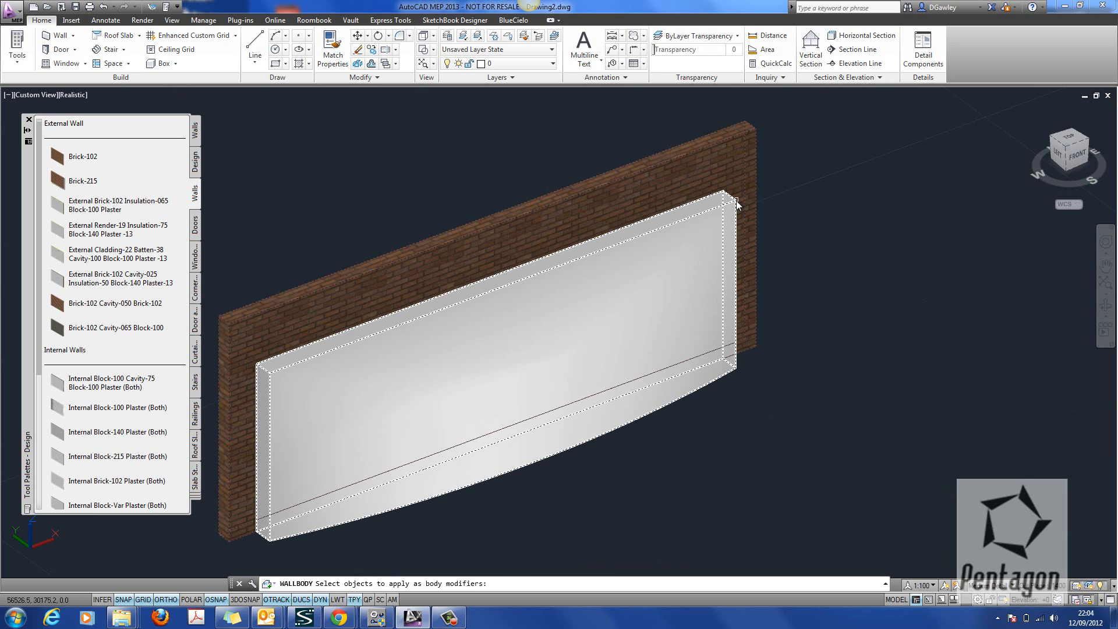
click(723, 192)
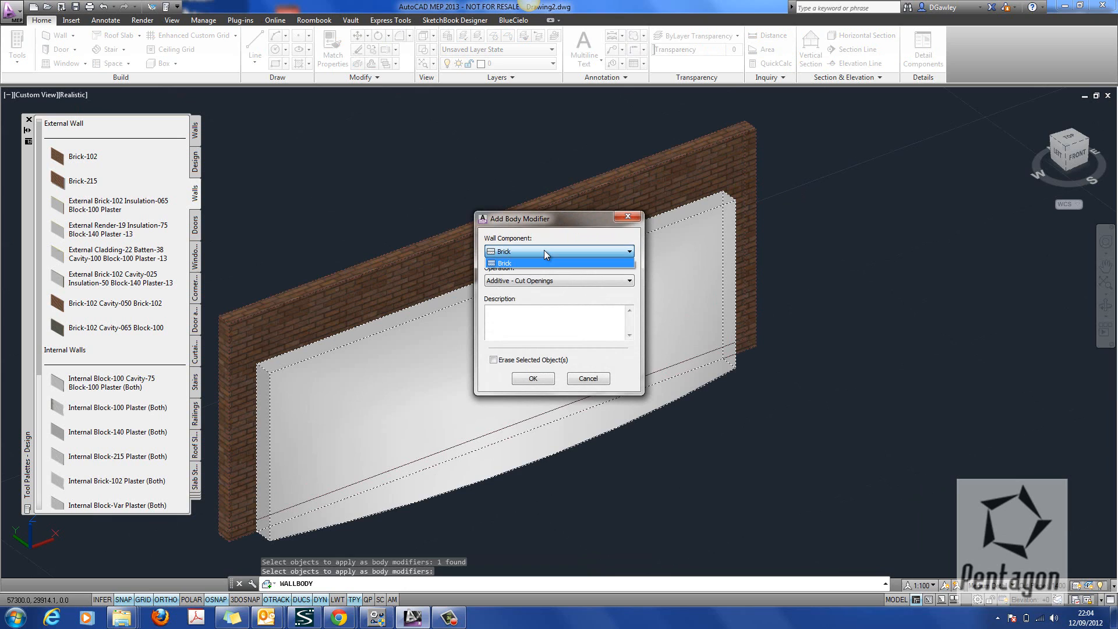
mouse_move(517, 265)
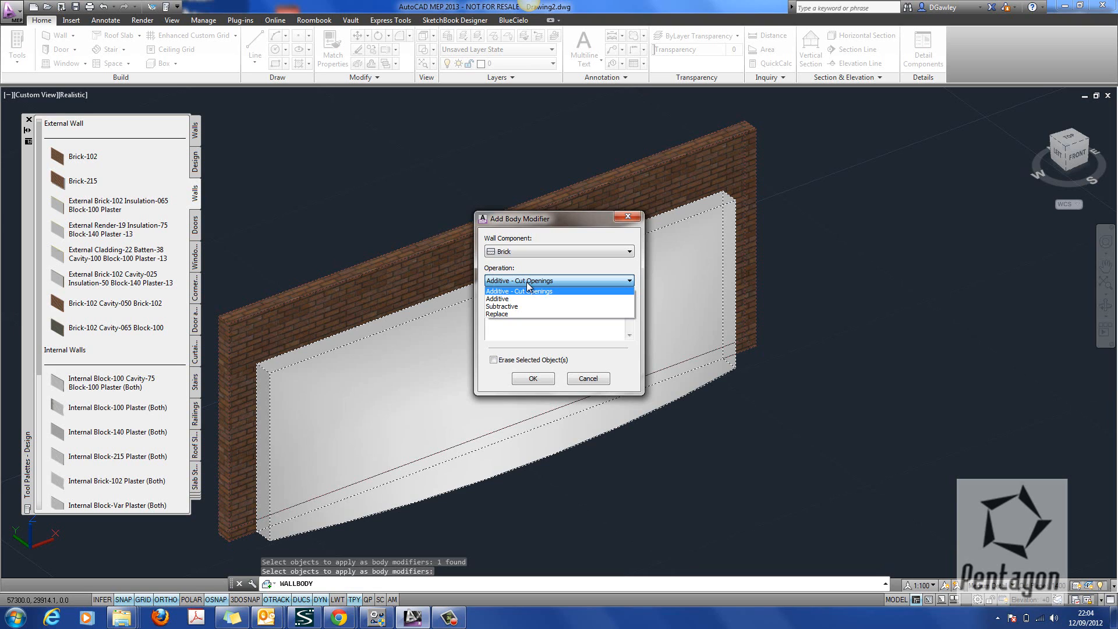
mouse_move(501, 299)
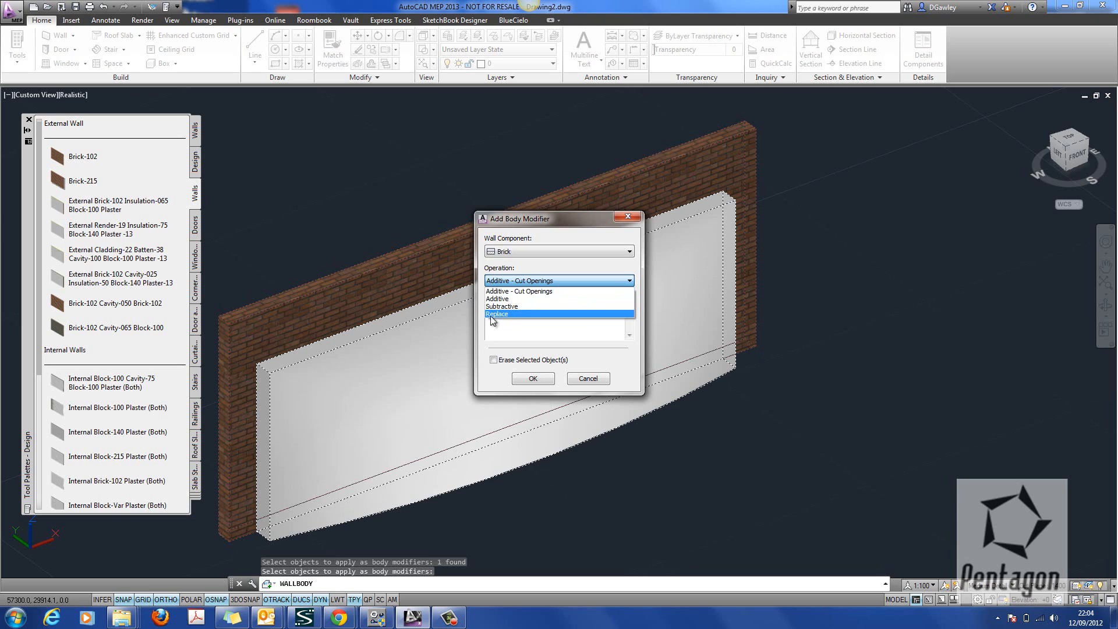
mouse_move(538, 330)
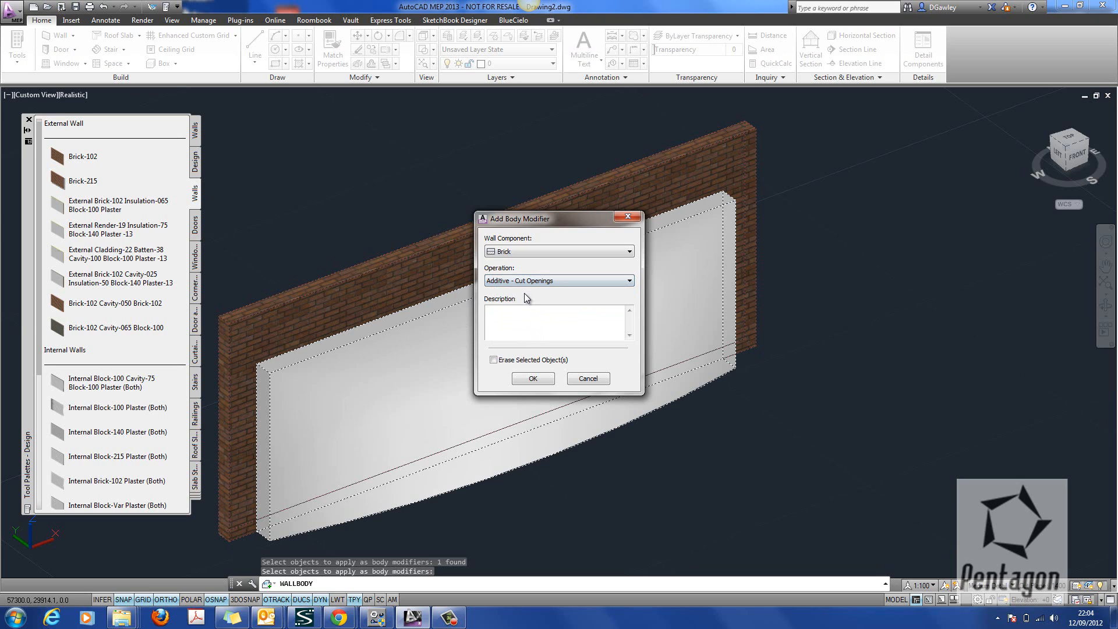
Attach the solid to the Brick component as Additive - Cut Openings, erasing the original solid.
click(493, 359)
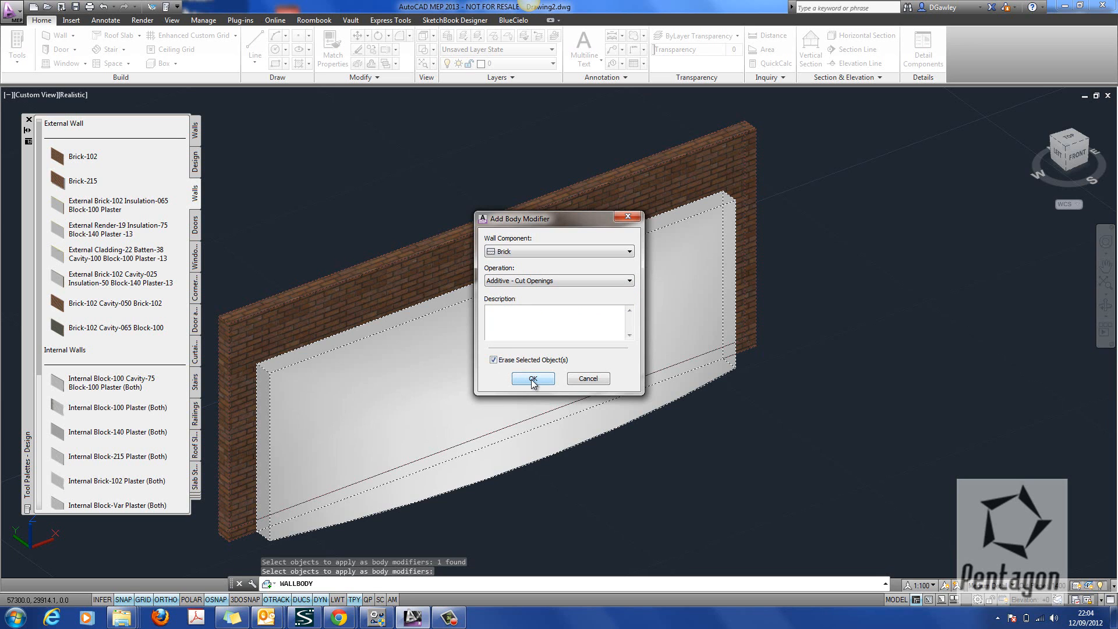
click(533, 378)
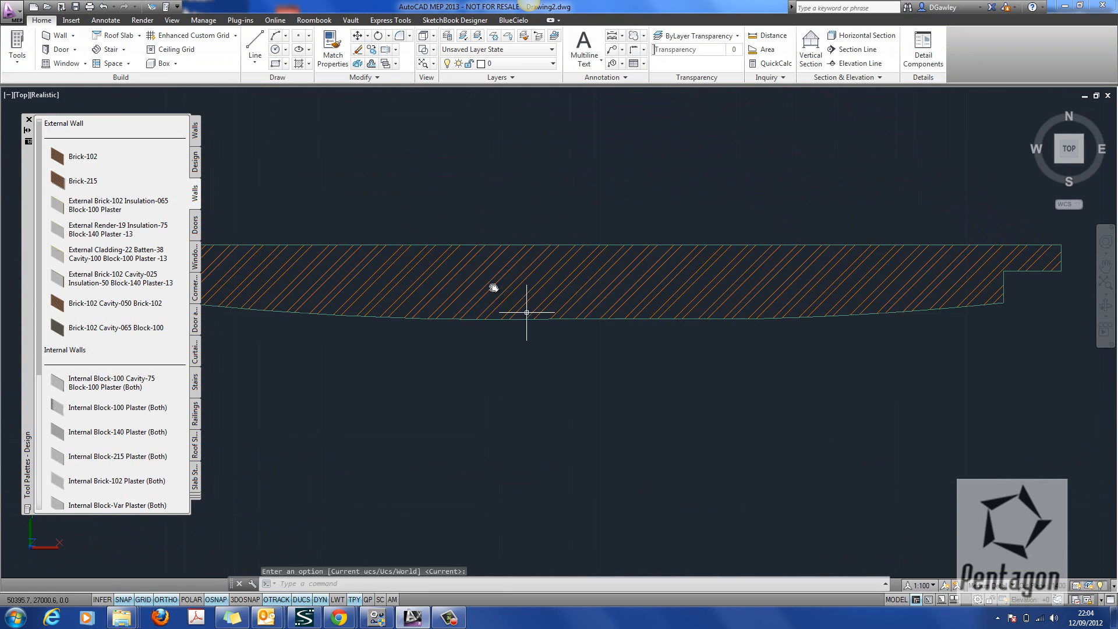
Insert an opening into the middle of the wall from its right-click menu.
right_click(526, 313)
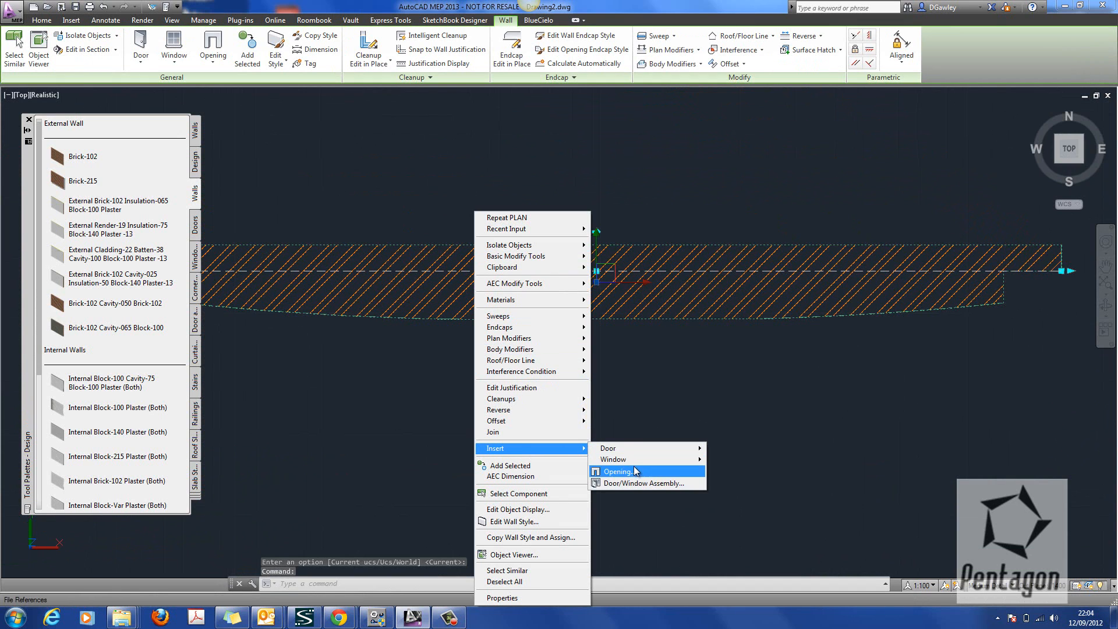
click(618, 472)
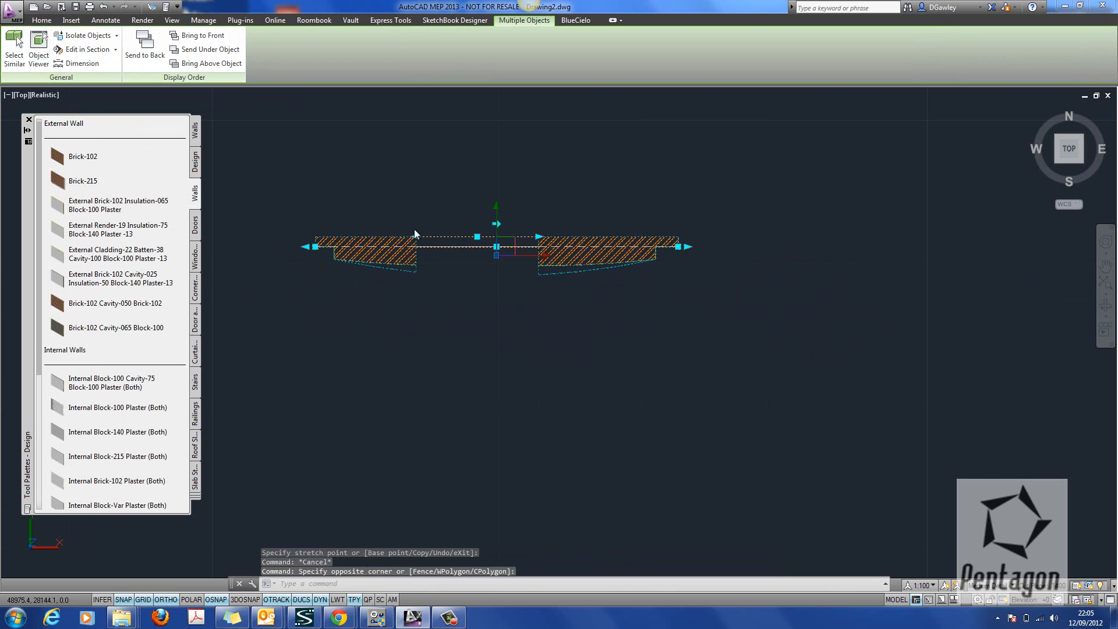
Check the opening in the Object Viewer, then zoom in on the wall plan around it.
click(37, 54)
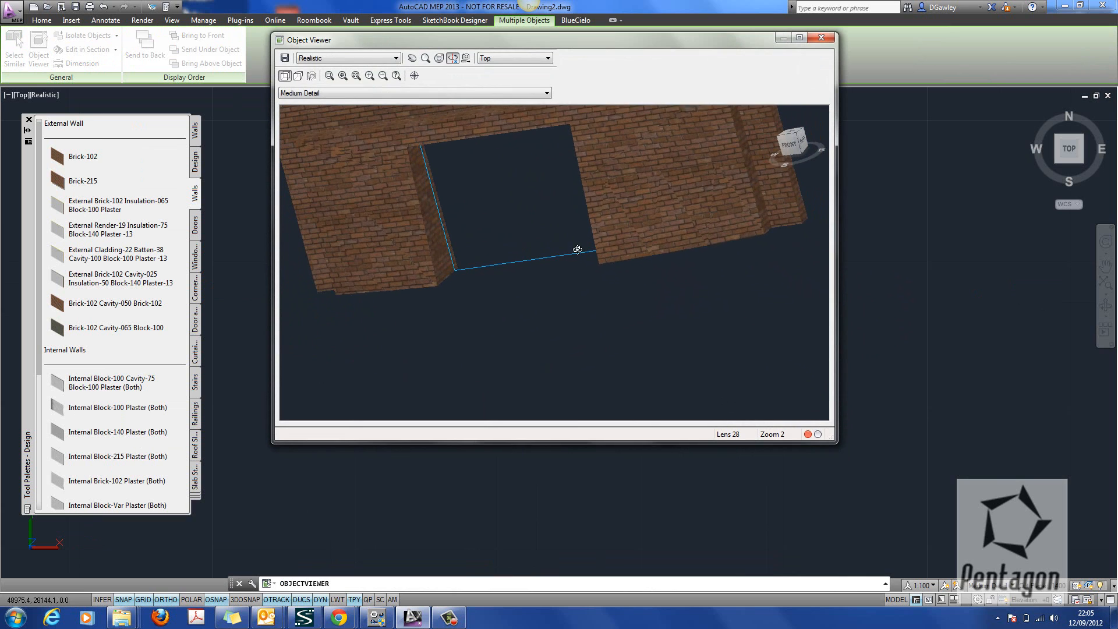
click(821, 37)
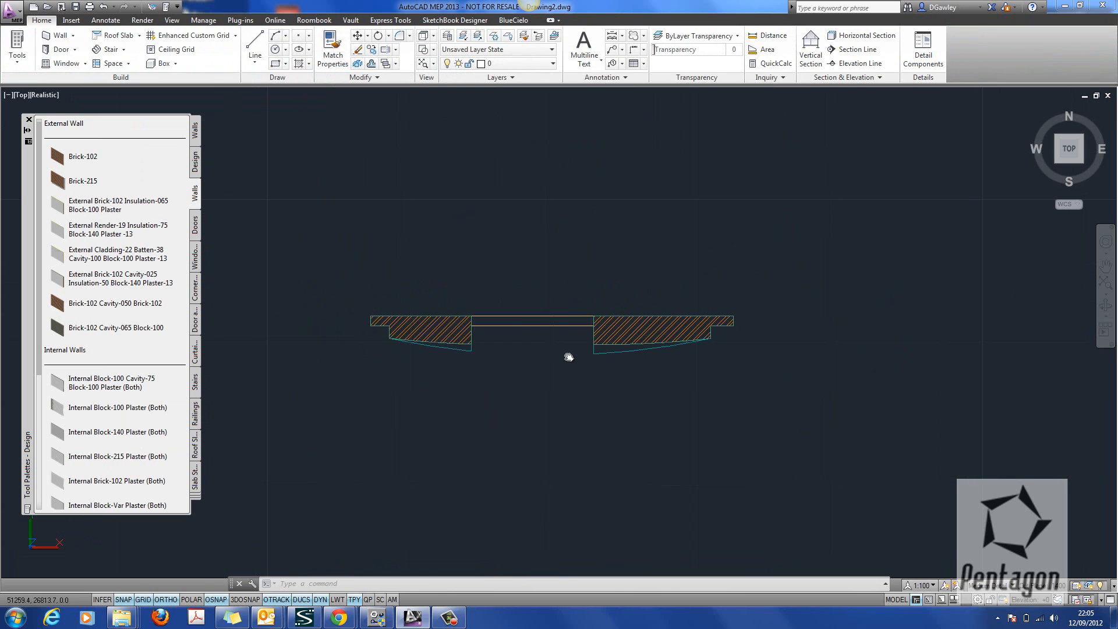
drag(569, 356, 549, 341)
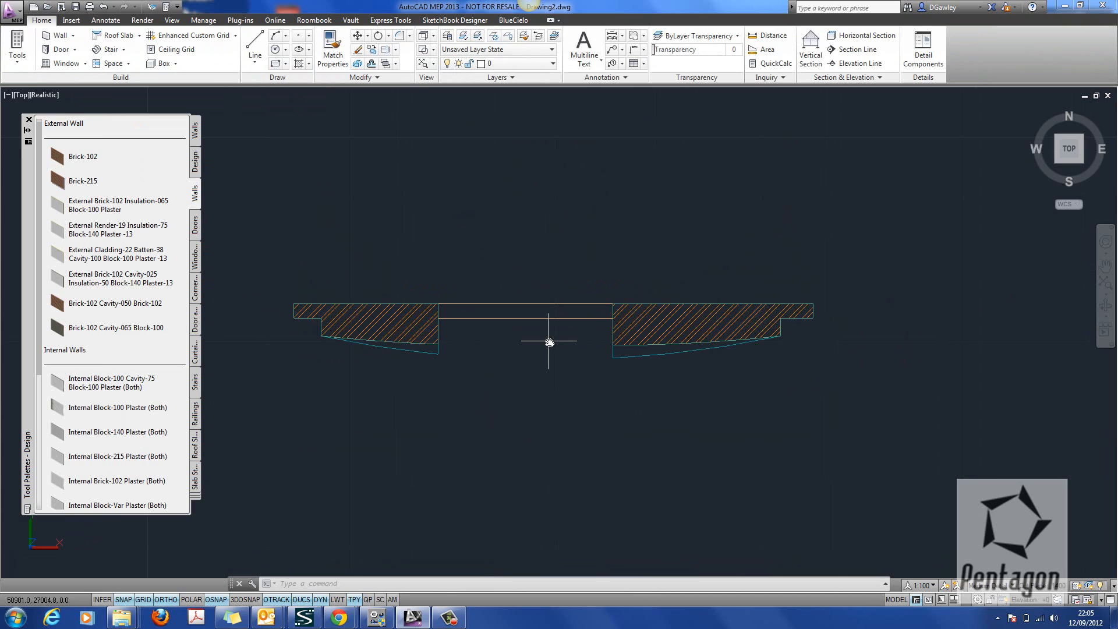